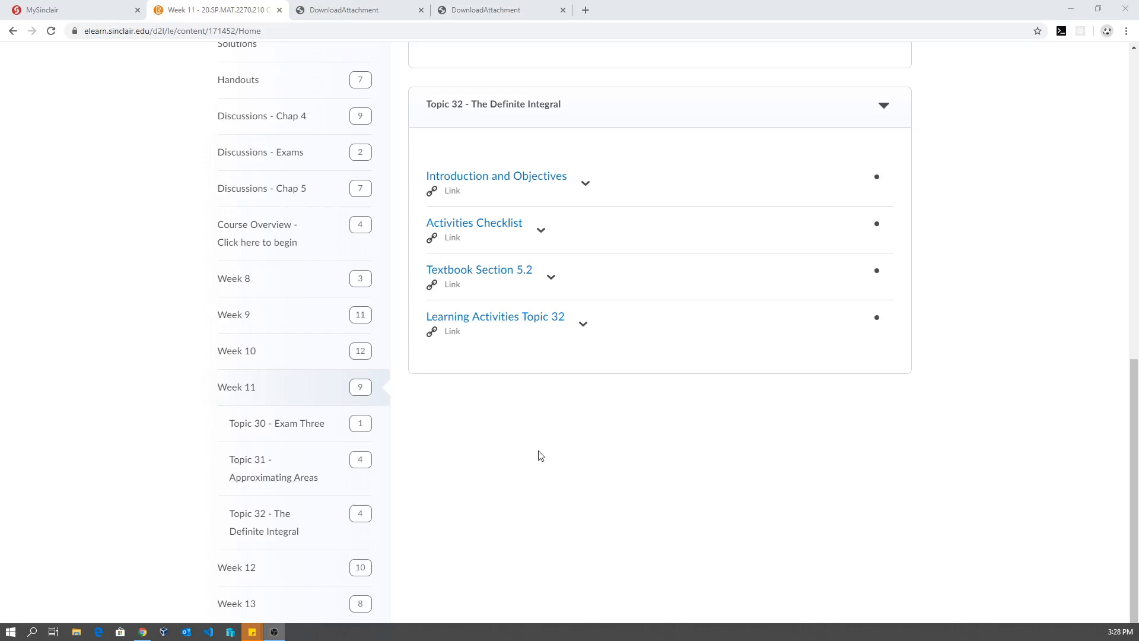
Open Week 13 content to list Topics 36–39 and their activities.
scroll(up, 3)
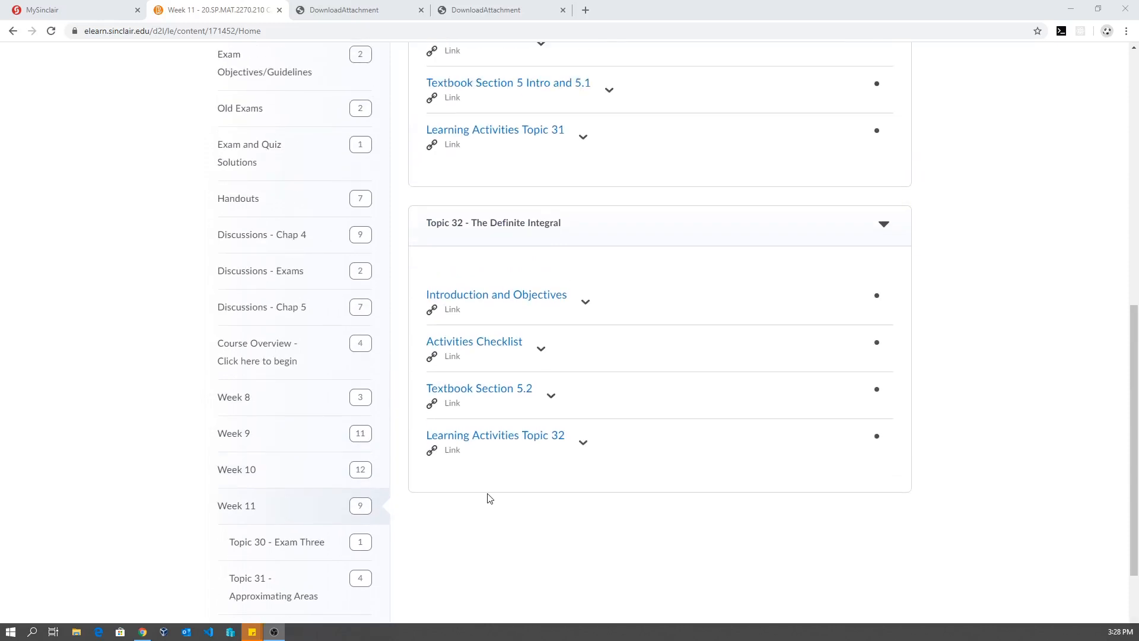
mouse_move(485, 550)
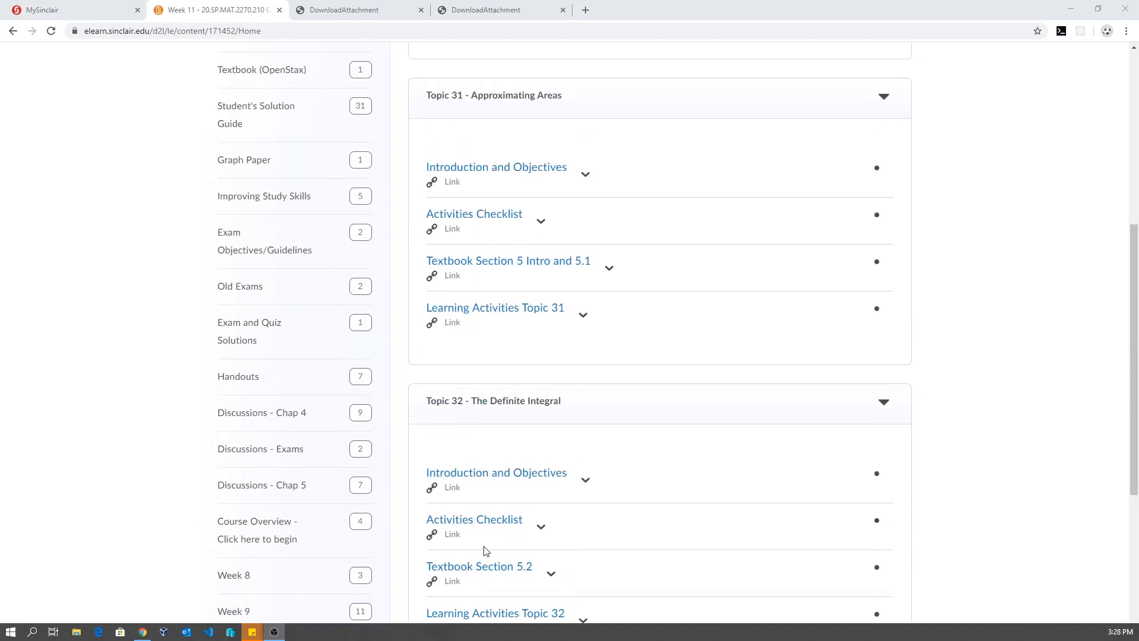
mouse_move(528, 433)
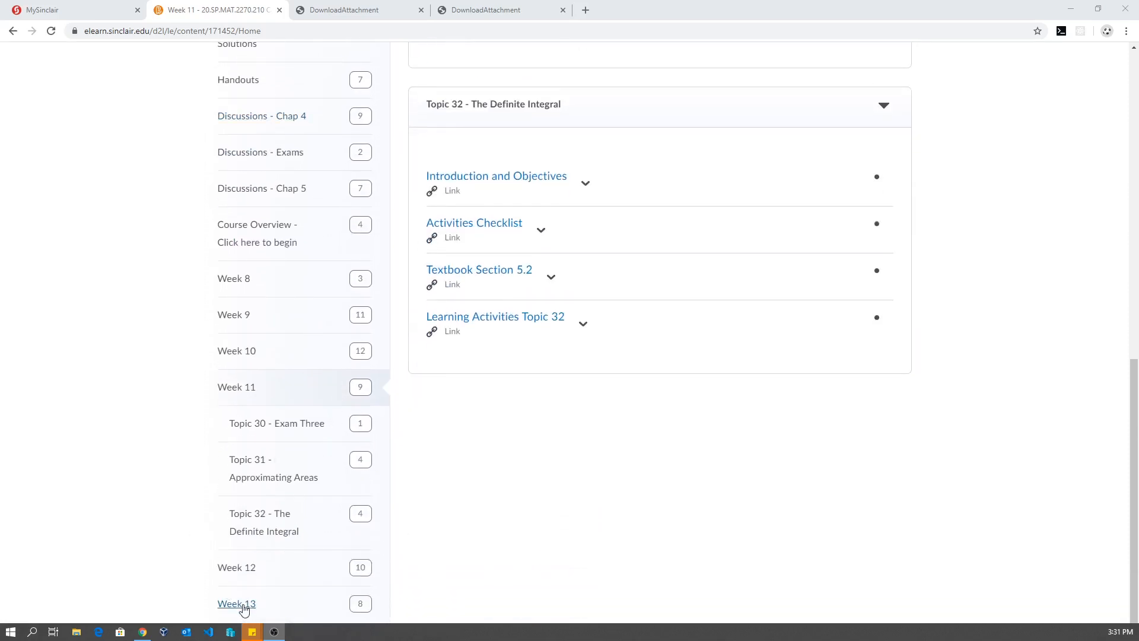
click(236, 603)
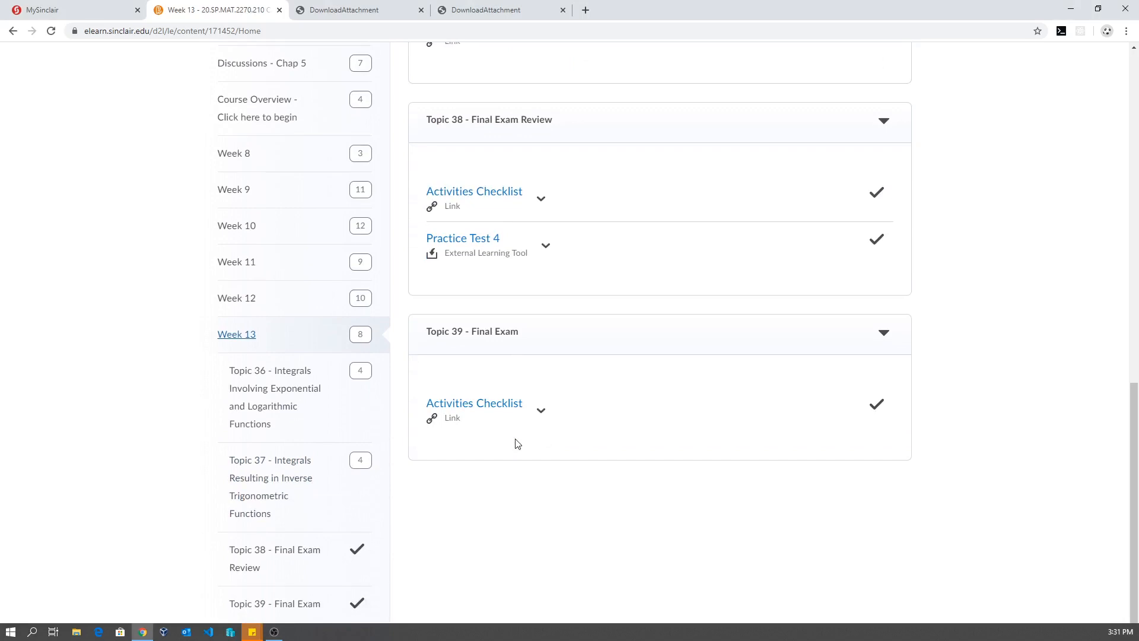
mouse_move(581, 428)
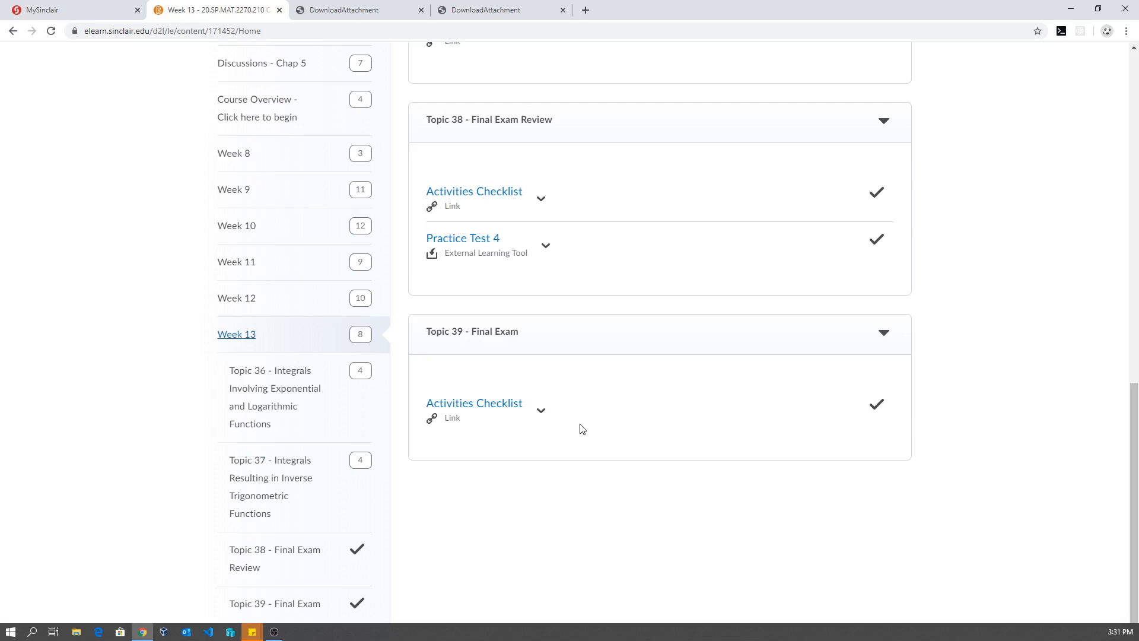
mouse_move(588, 436)
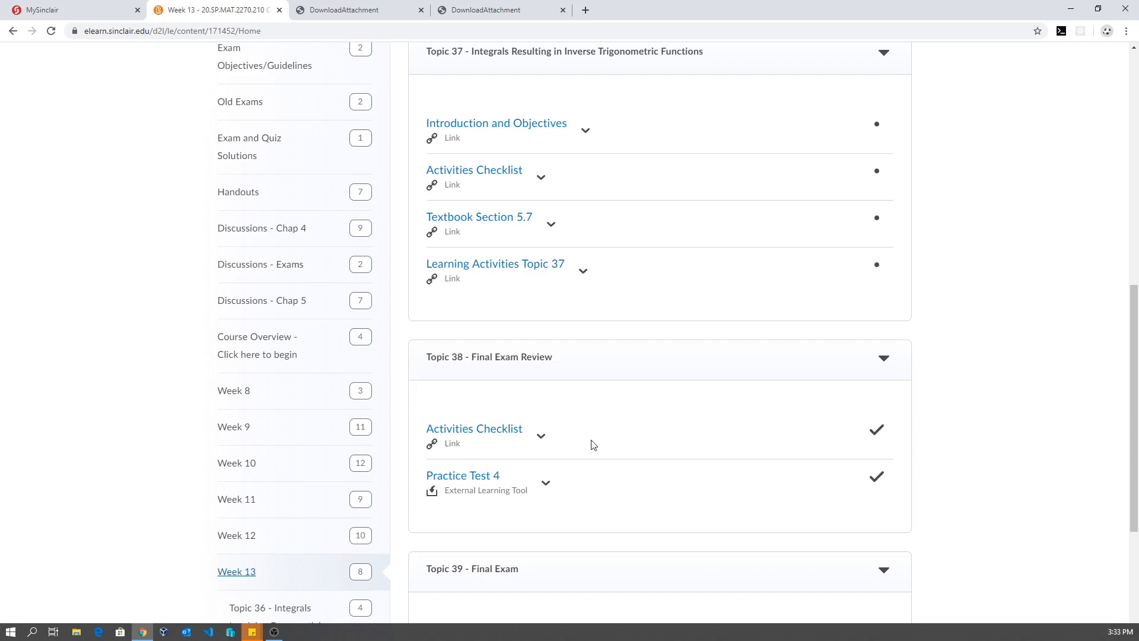
mouse_move(649, 434)
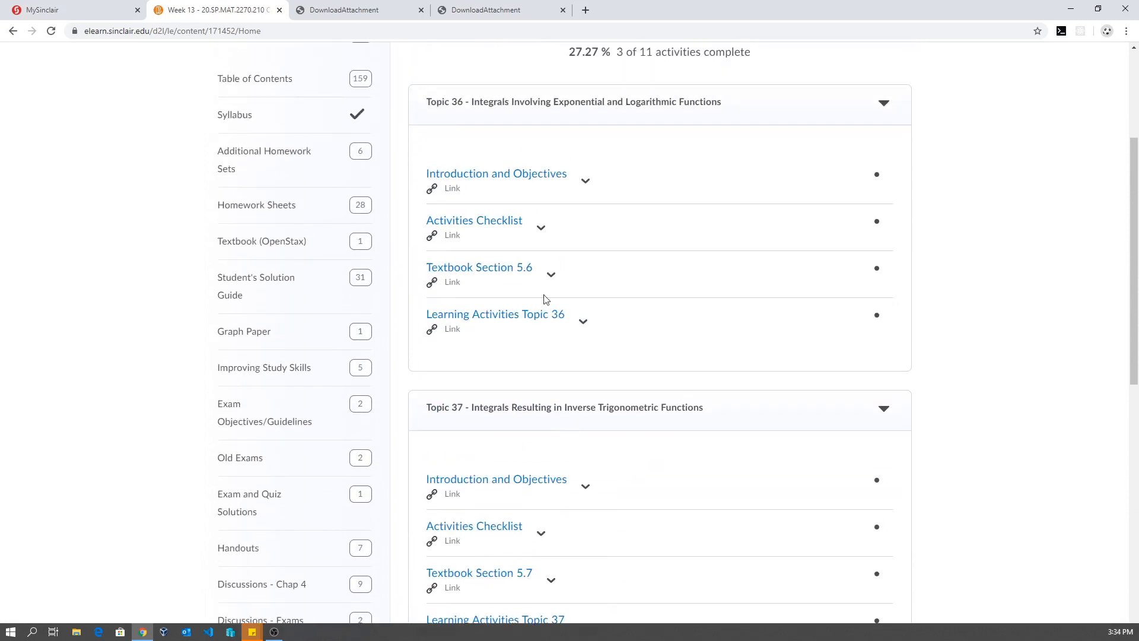
mouse_move(564, 535)
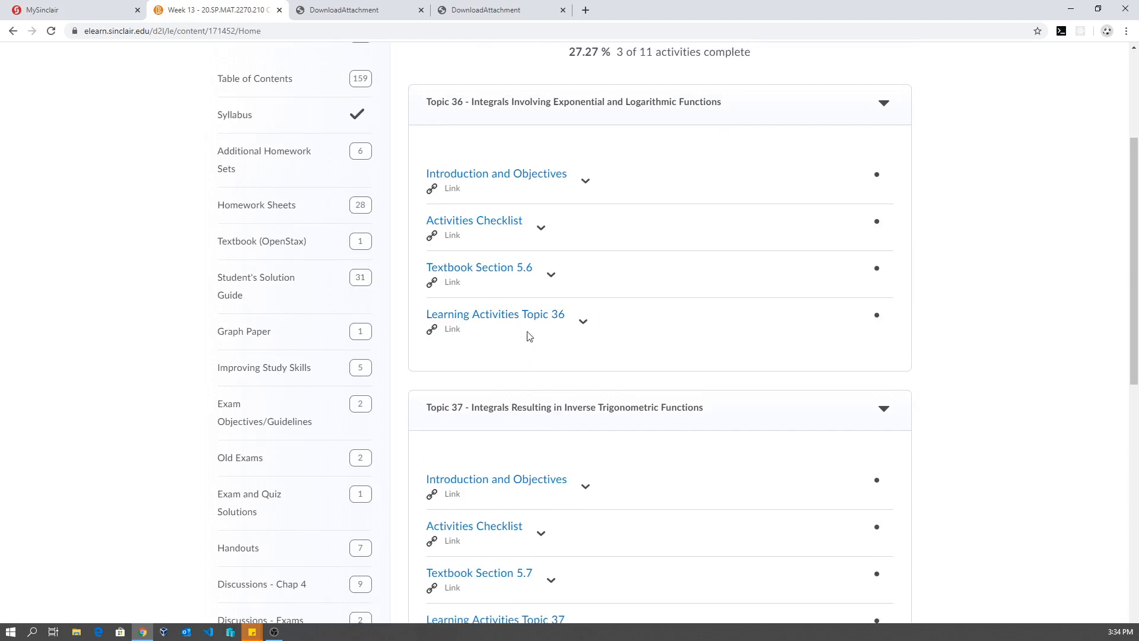
Scroll down through Week 13's Topics 36–39 to the Final Exam.
scroll(down, 3)
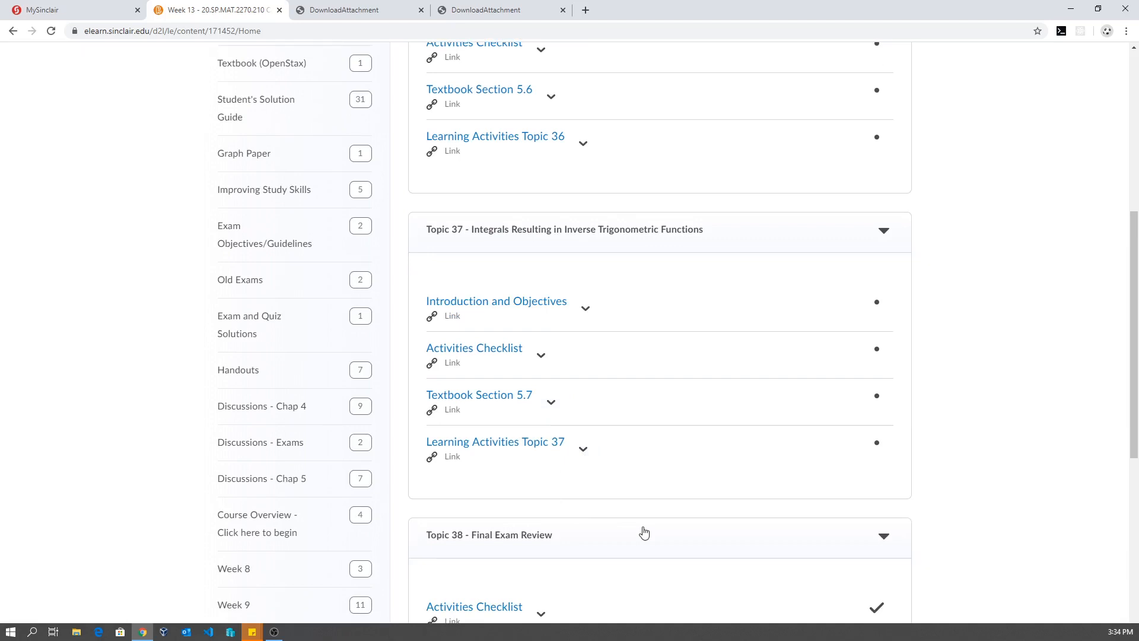
mouse_move(518, 523)
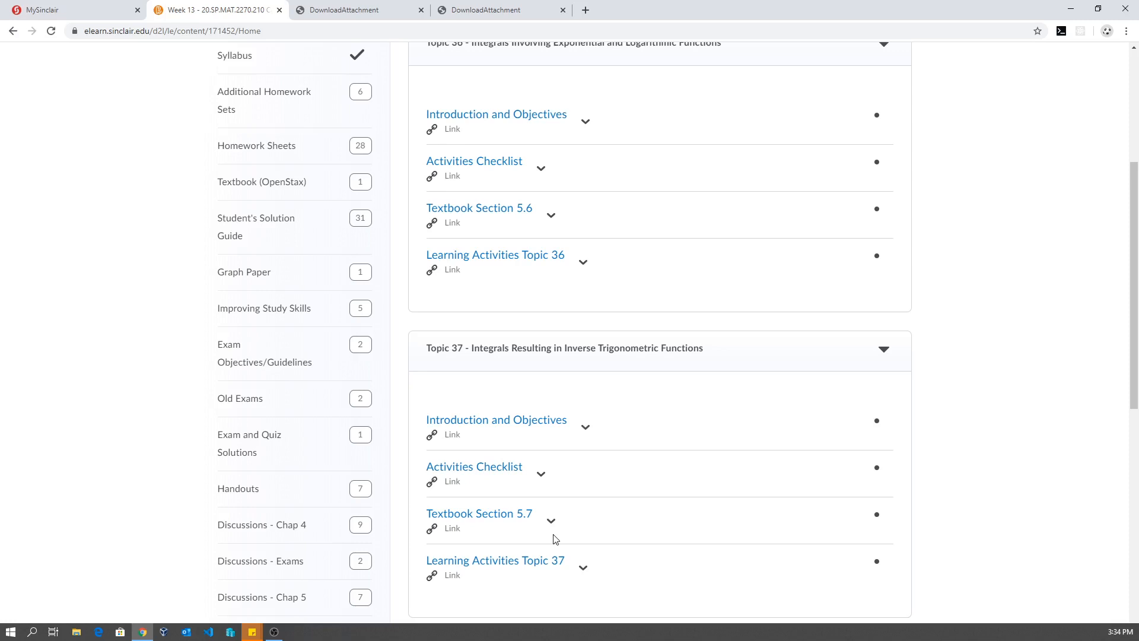
mouse_move(725, 440)
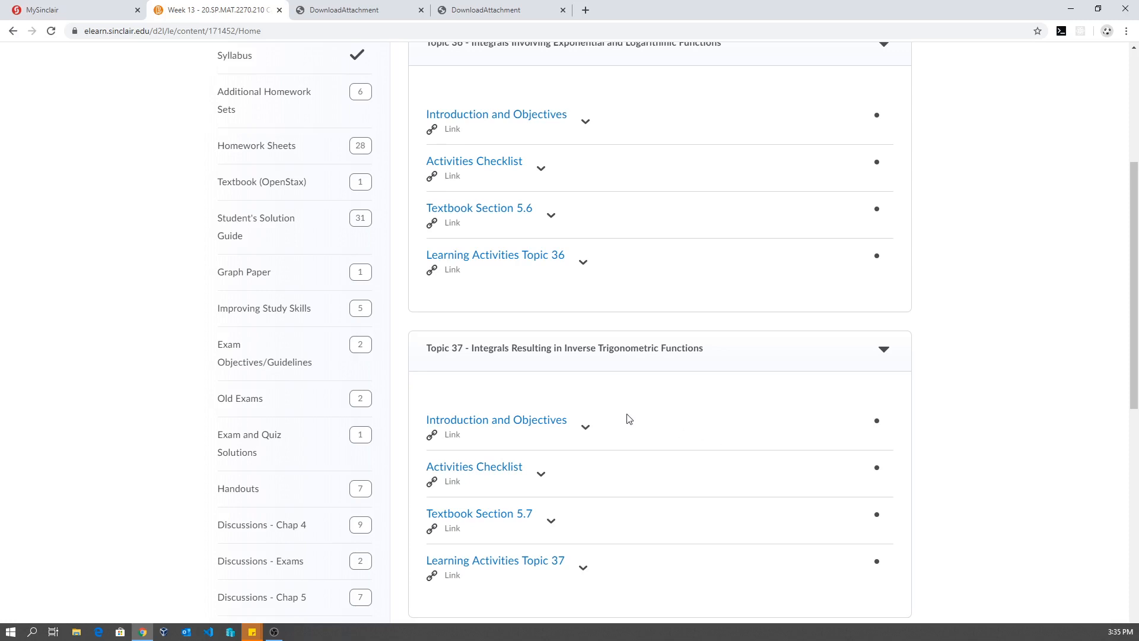
scroll(down, 3)
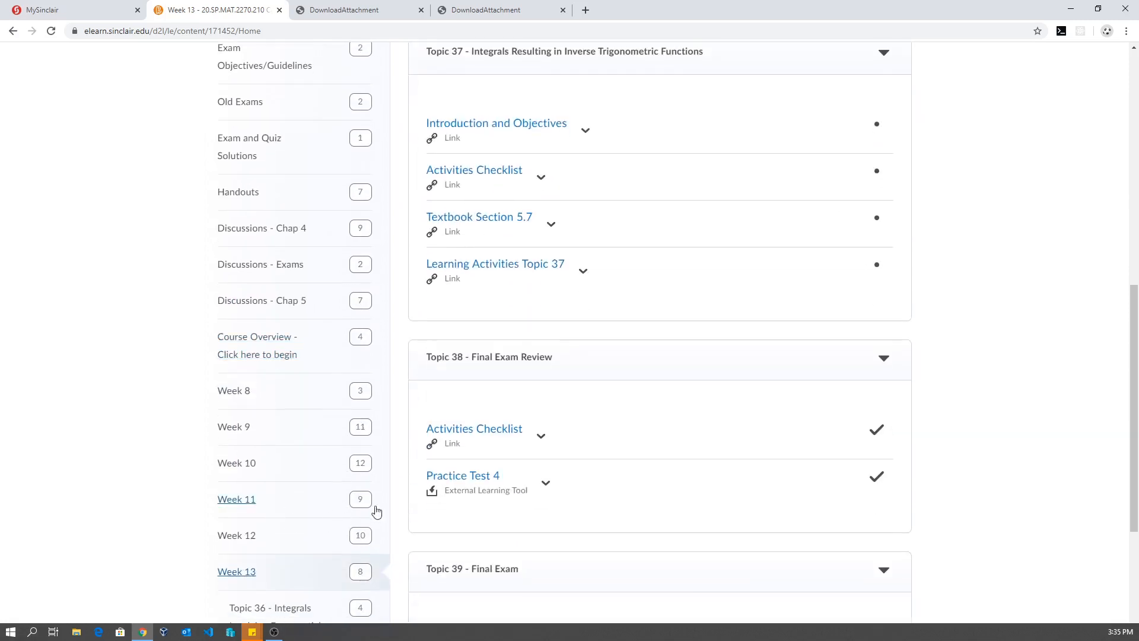
mouse_move(260, 505)
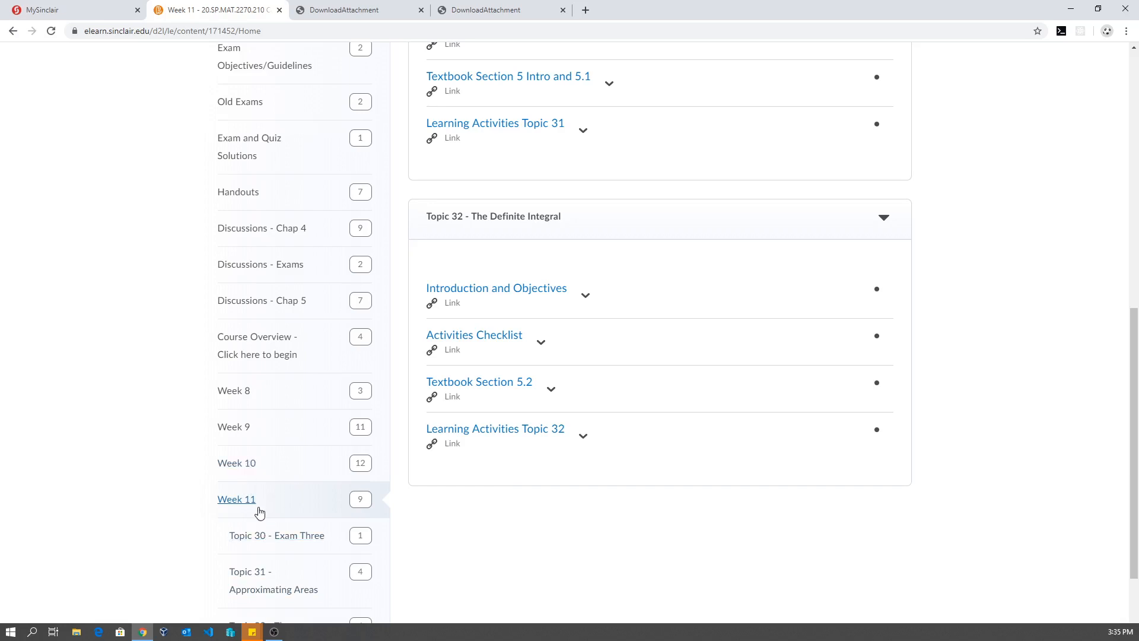
mouse_move(276, 535)
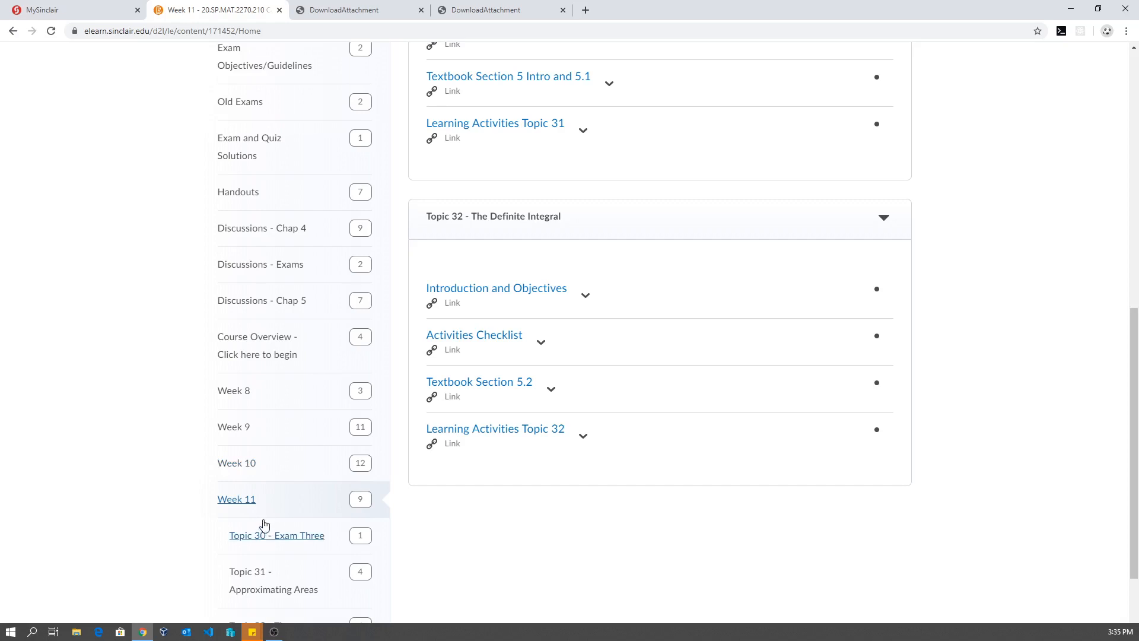
mouse_move(282, 540)
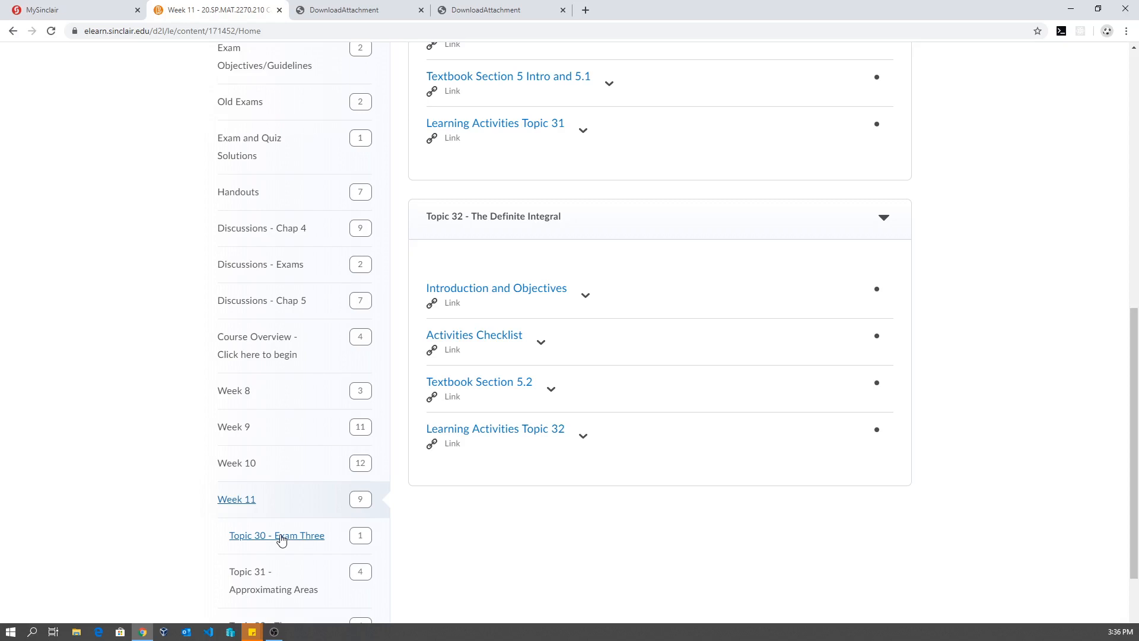
mouse_move(283, 529)
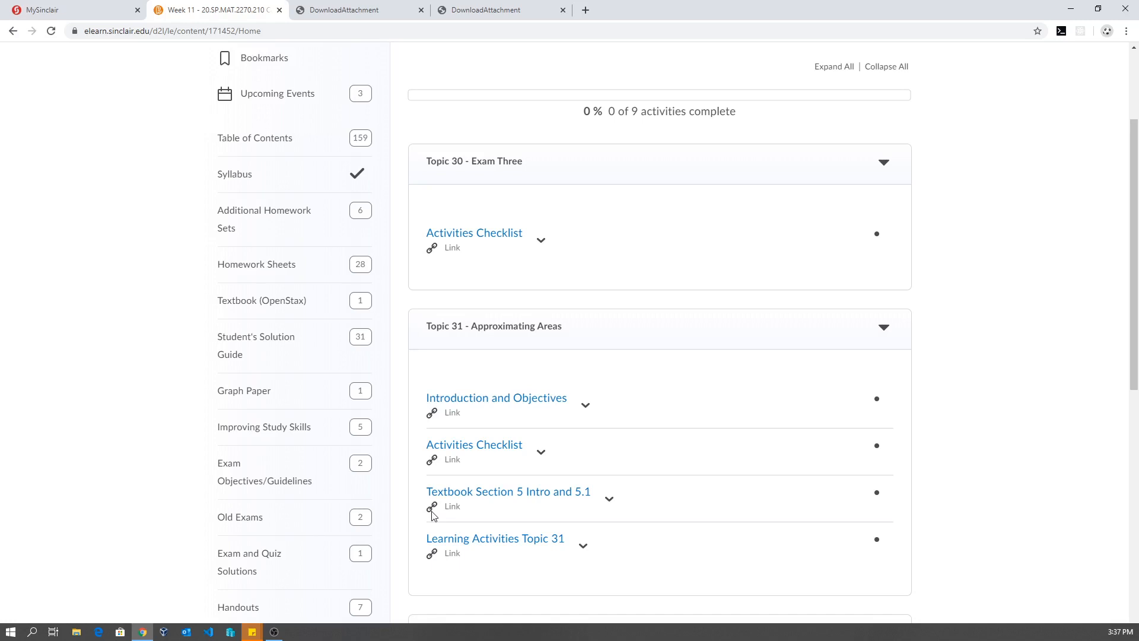
mouse_move(479, 470)
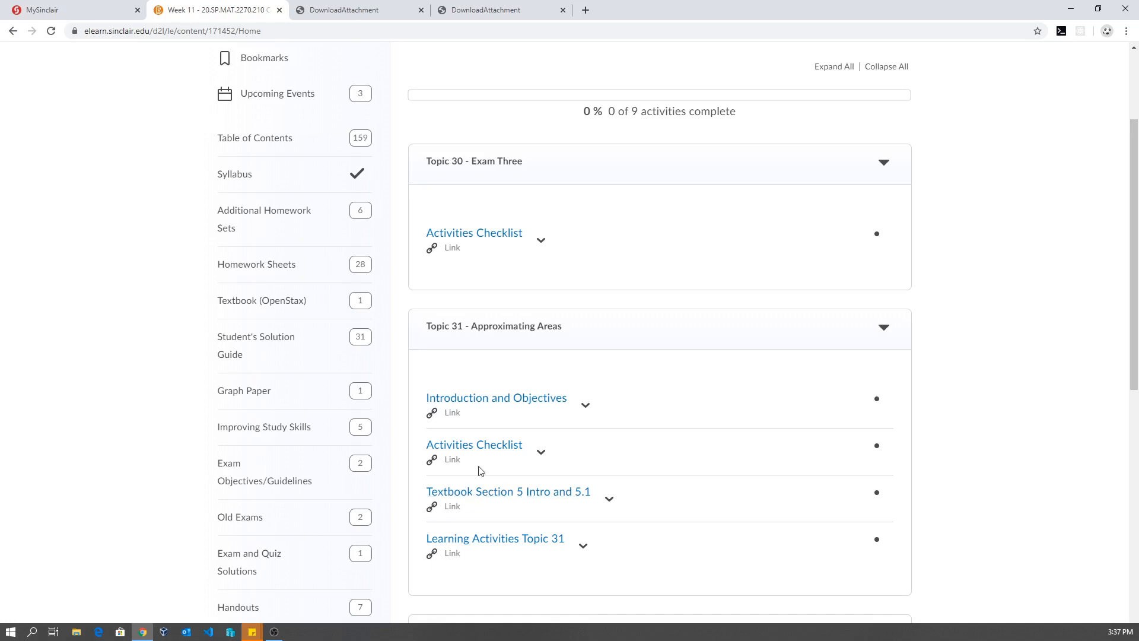
mouse_move(482, 437)
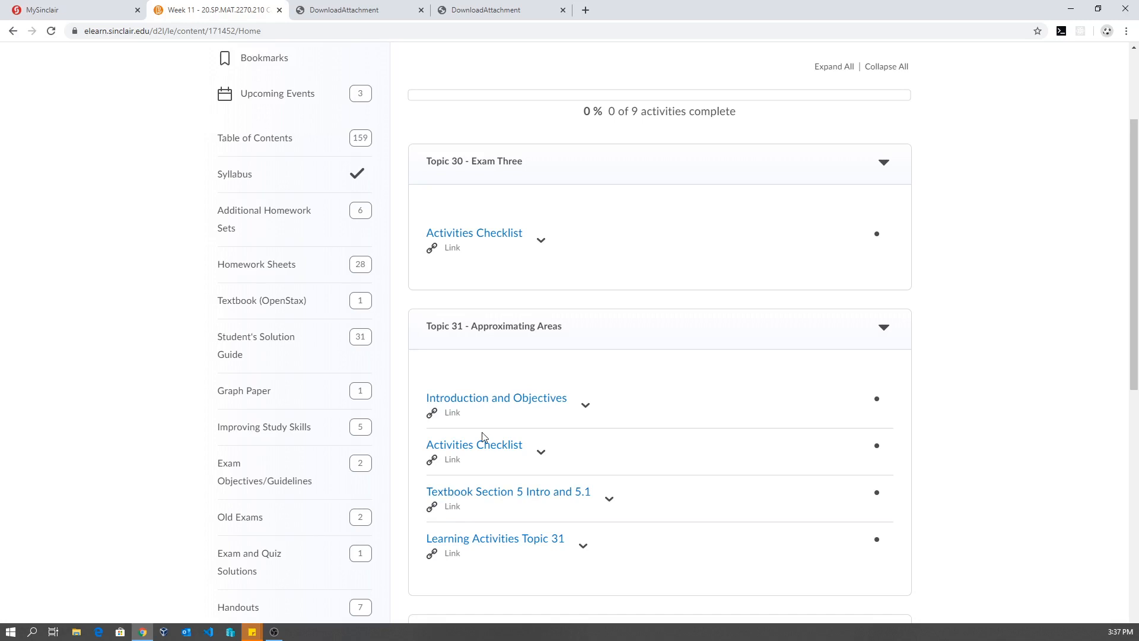
scroll(down, 3)
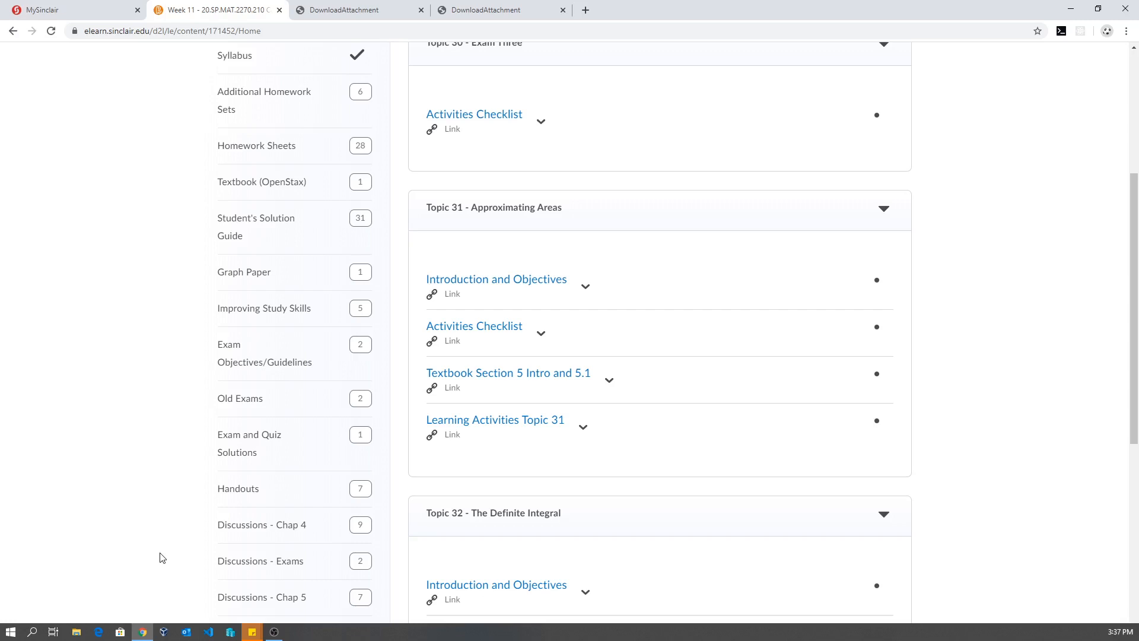
mouse_move(159, 521)
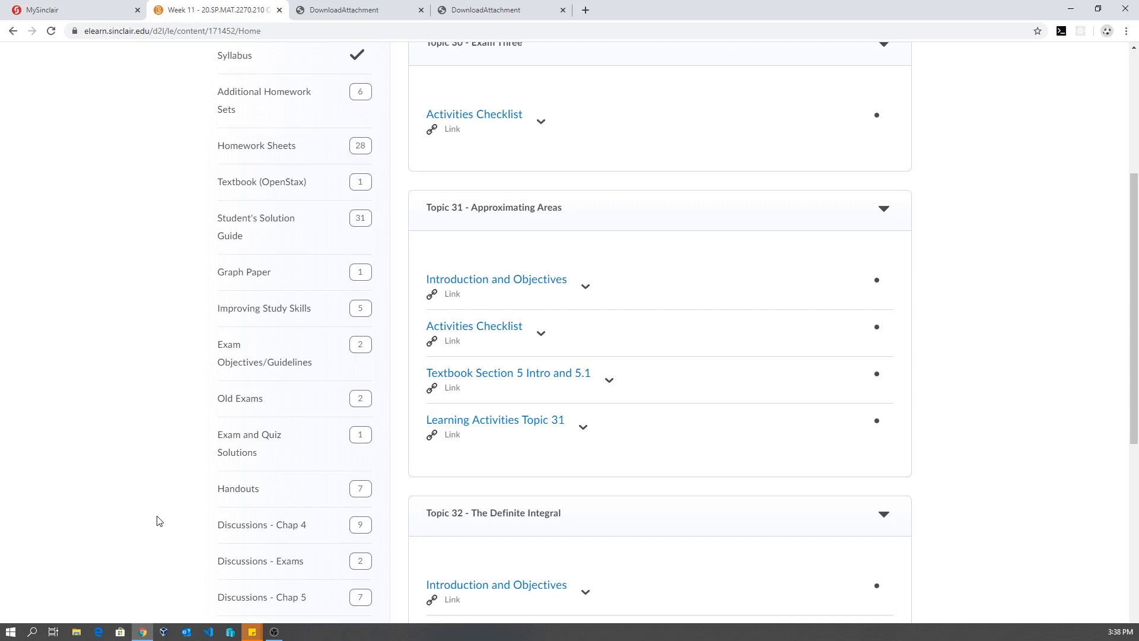
mouse_move(167, 461)
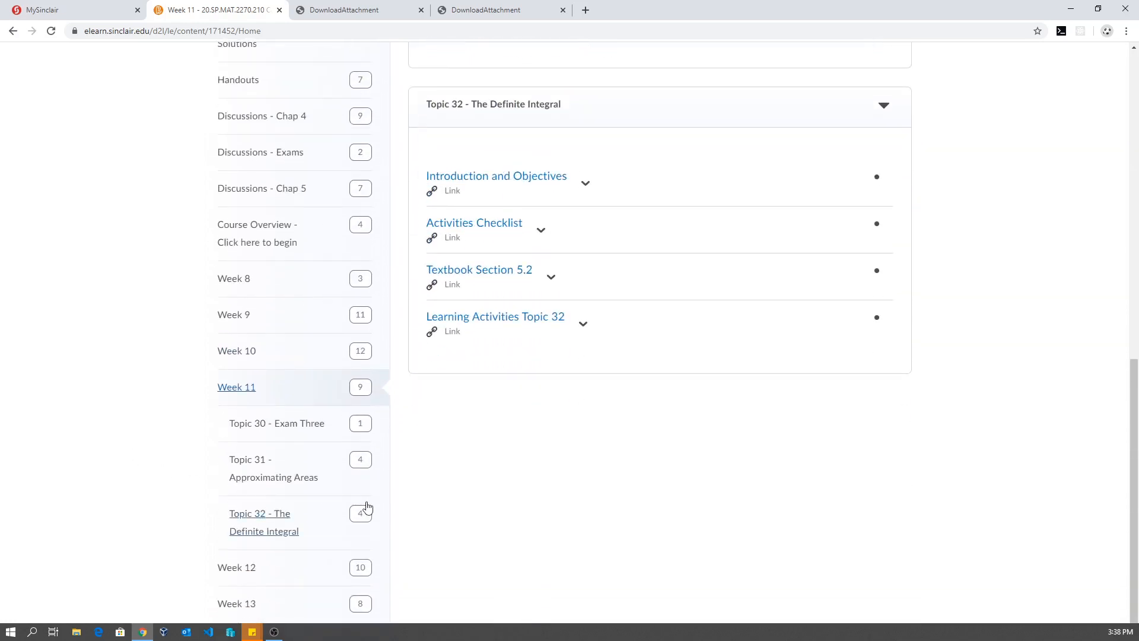
mouse_move(259, 512)
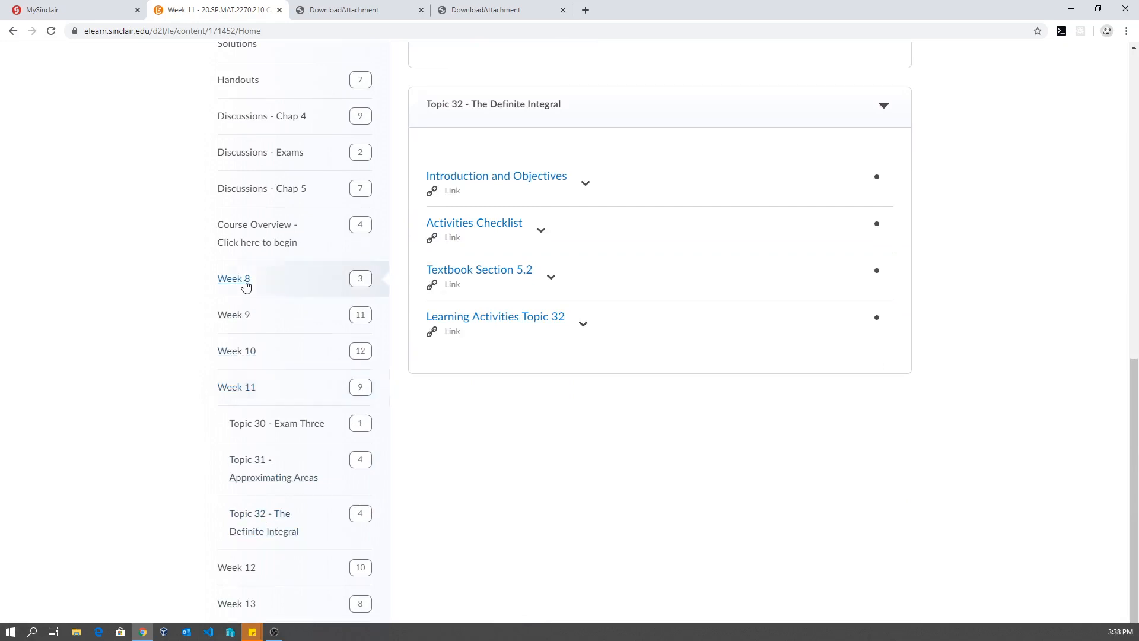
Open Week 8 content and scroll through Topics 20, 21 and 22.
click(233, 278)
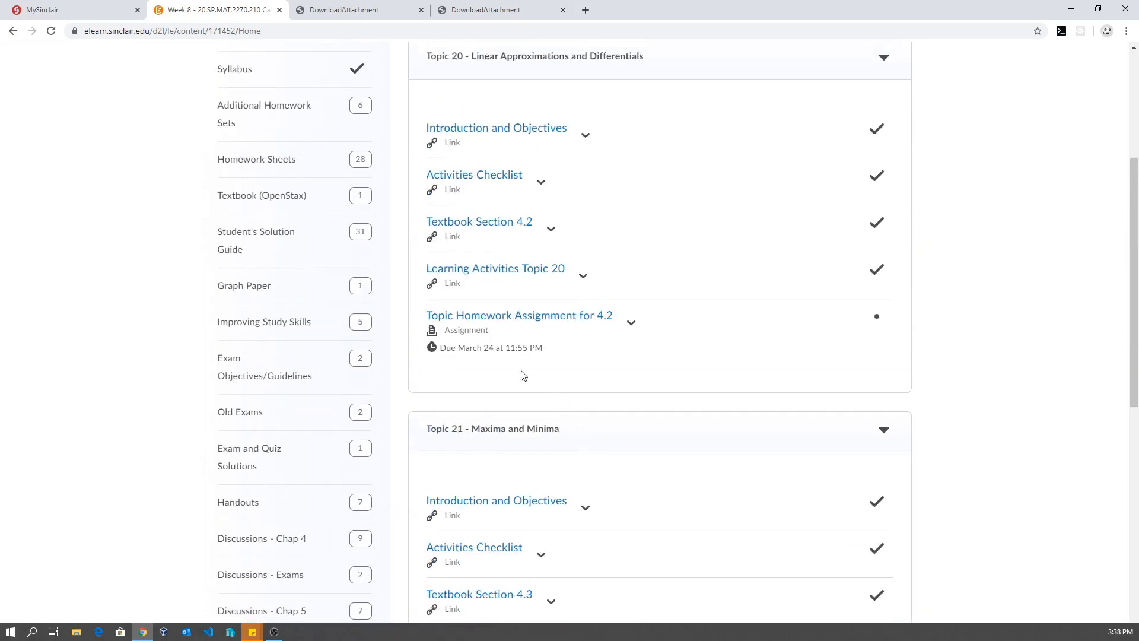
mouse_move(570, 422)
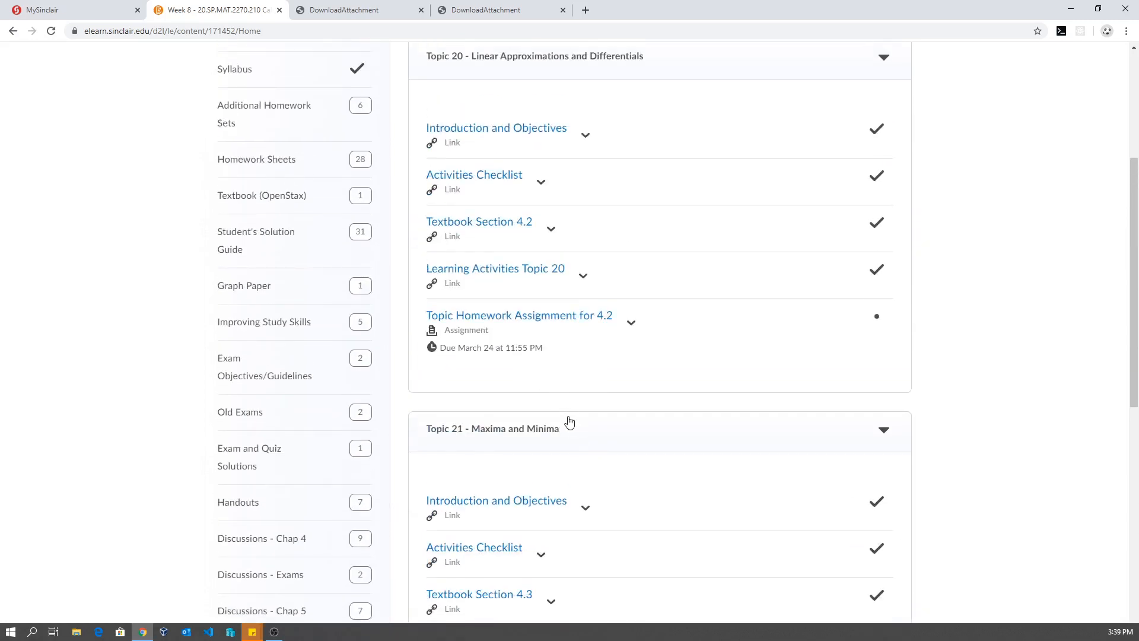
scroll(down, 3)
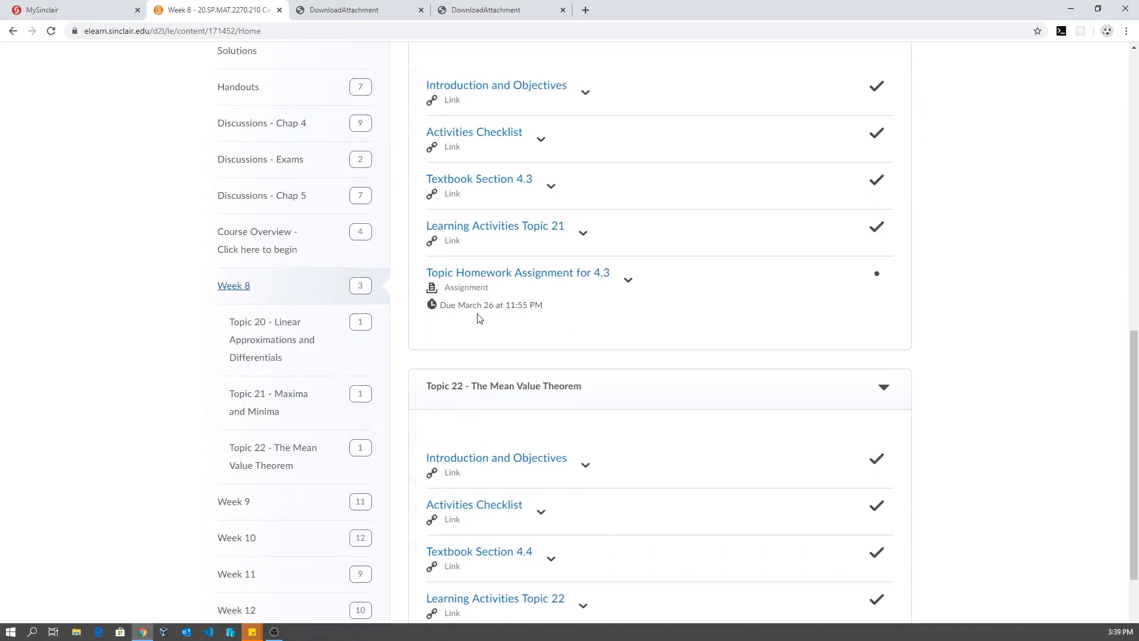
scroll(down, 3)
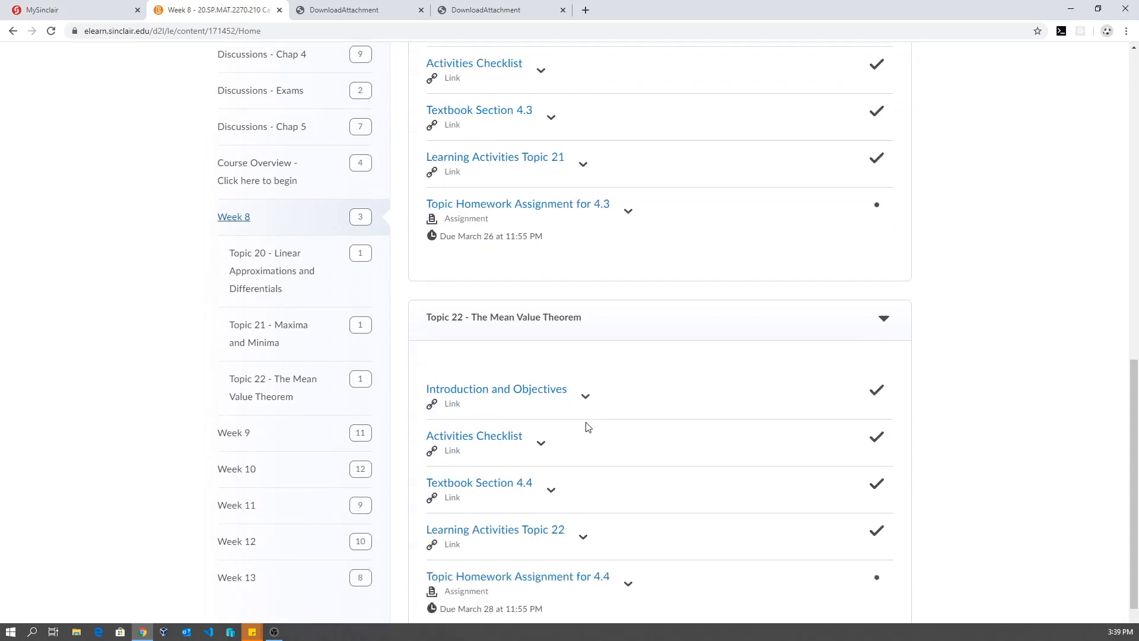
scroll(down, 3)
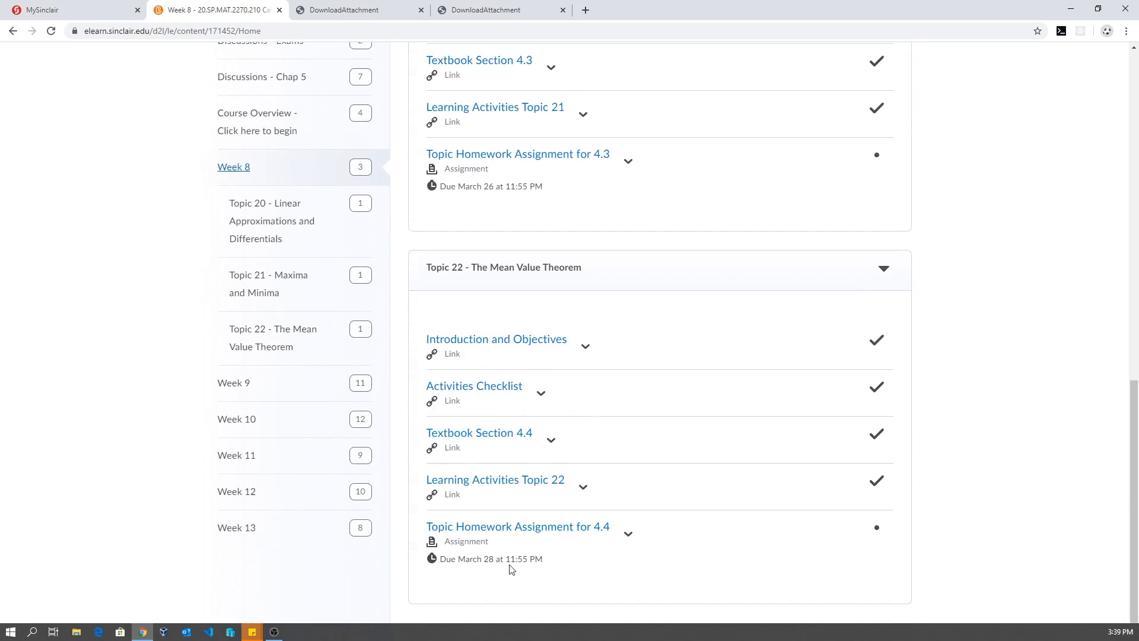
mouse_move(233, 383)
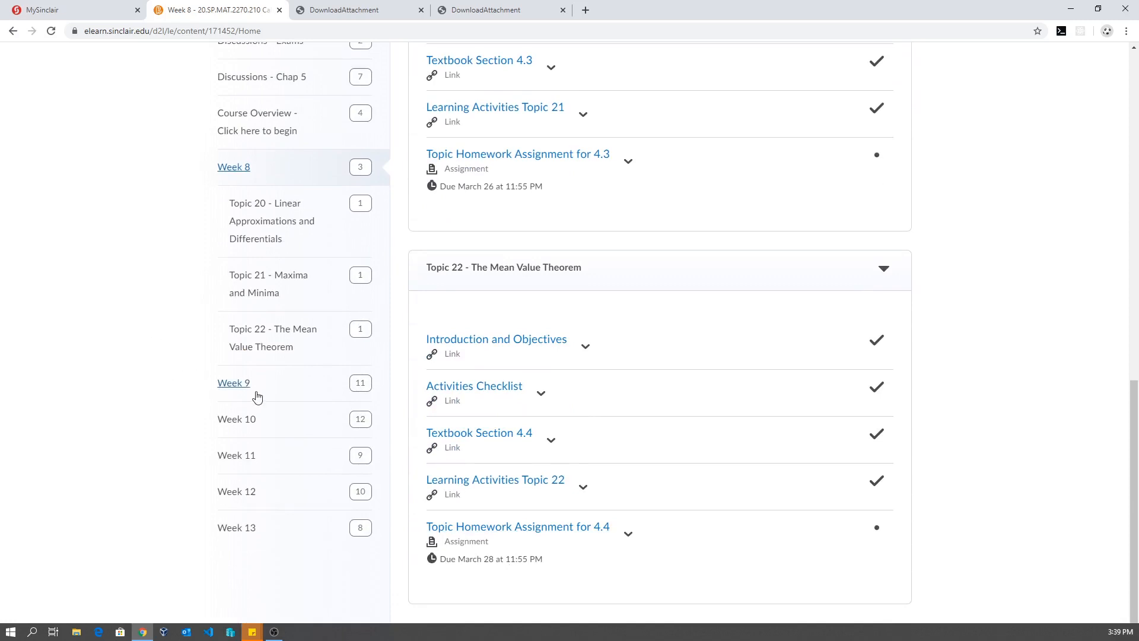
Open Week 9 content and scroll through its topics.
click(233, 382)
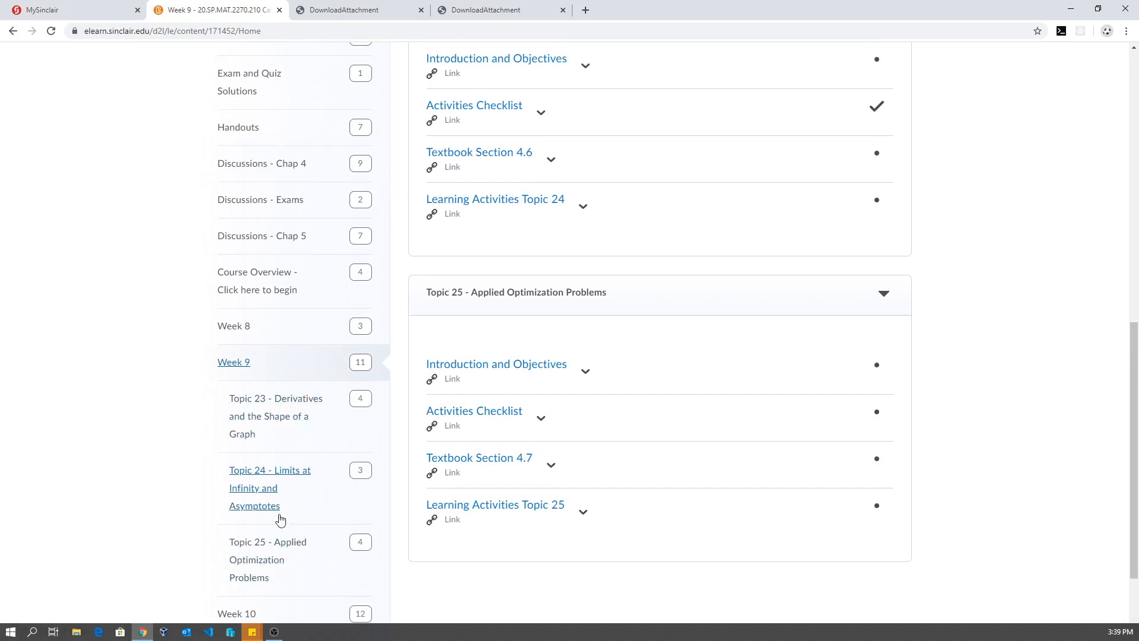
scroll(down, 3)
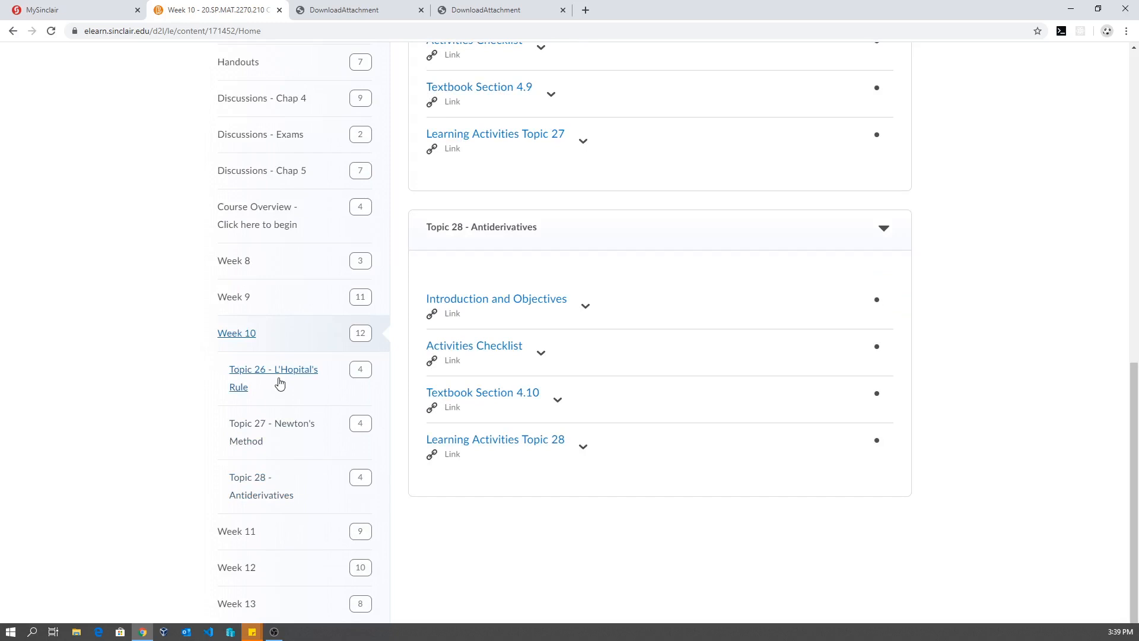
mouse_move(282, 391)
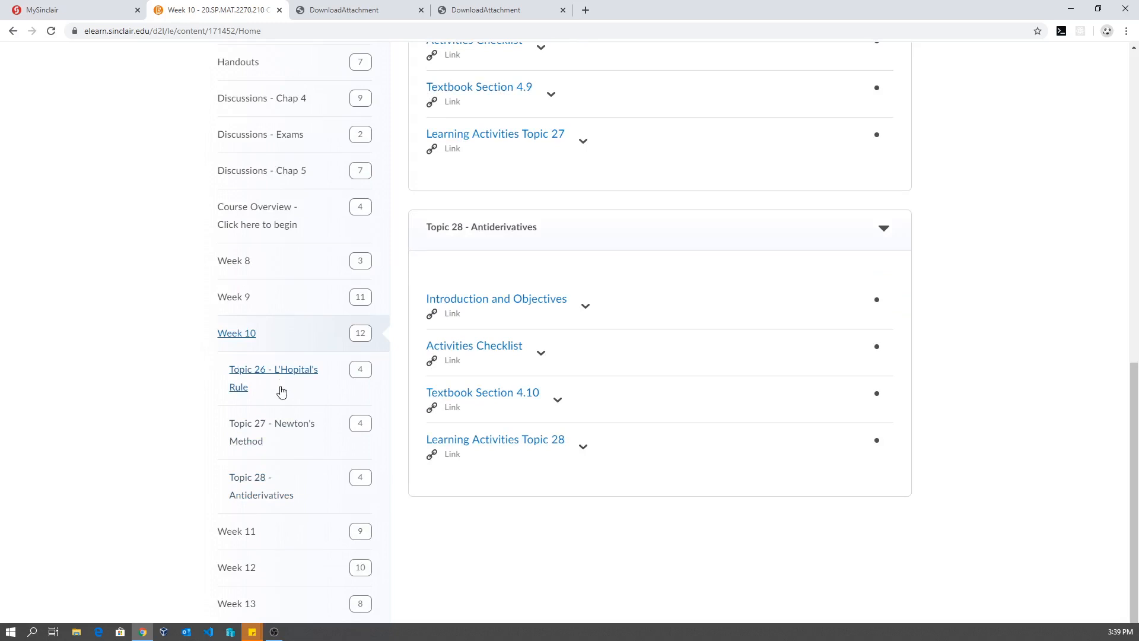
mouse_move(249, 545)
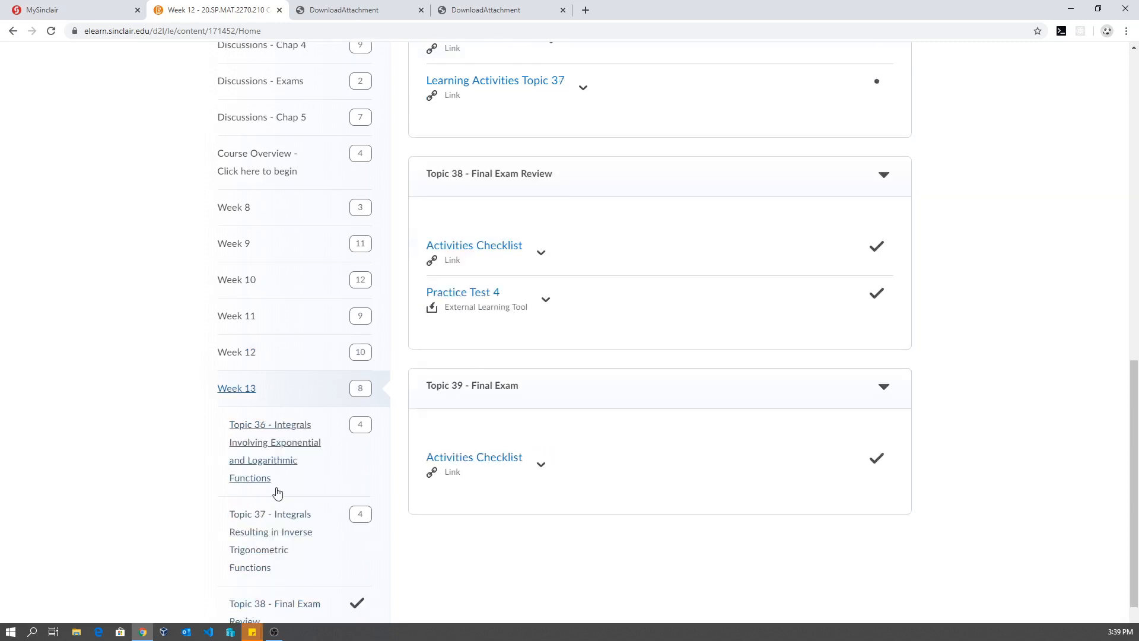
Scroll Week 13 down to Topic 38 Final Exam Review and Topic 39 Final Exam.
scroll(down, 3)
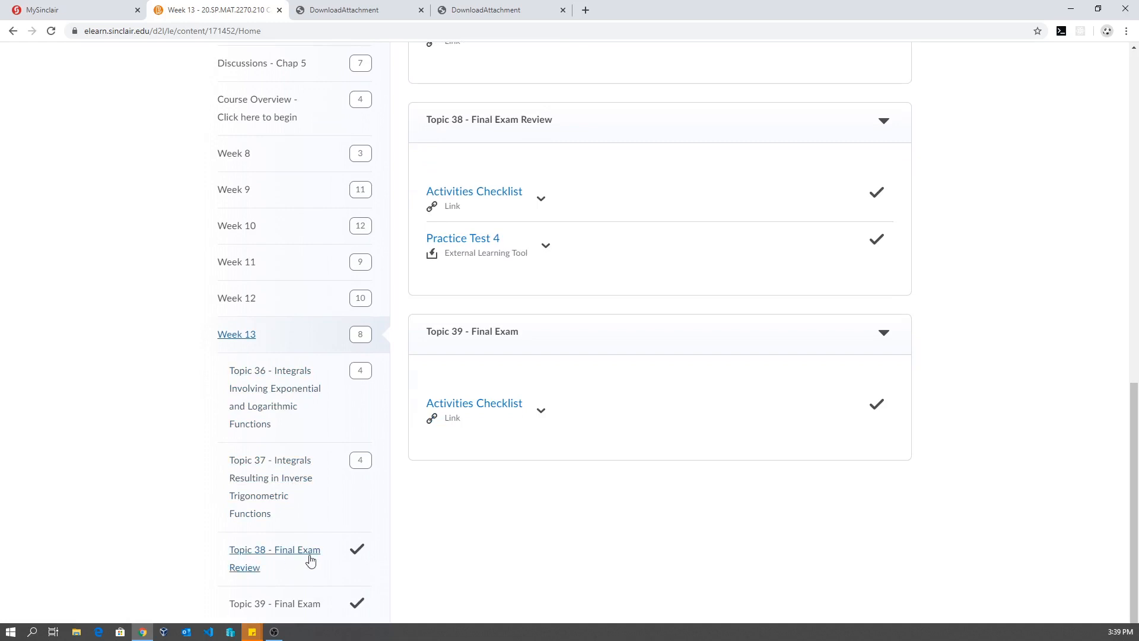
mouse_move(275, 603)
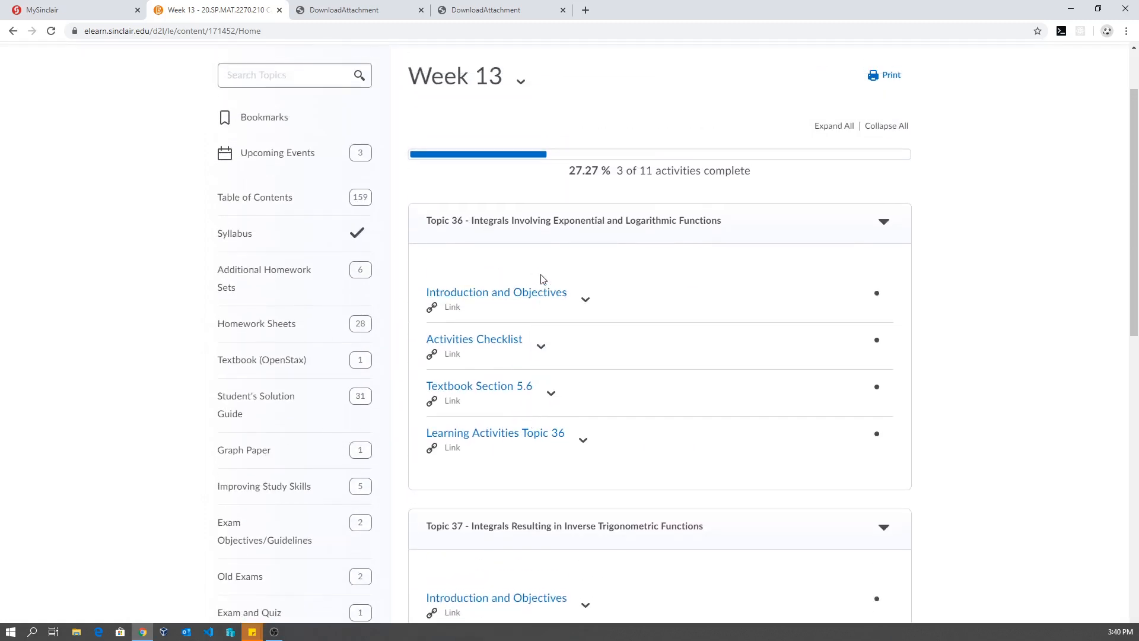
mouse_move(526, 433)
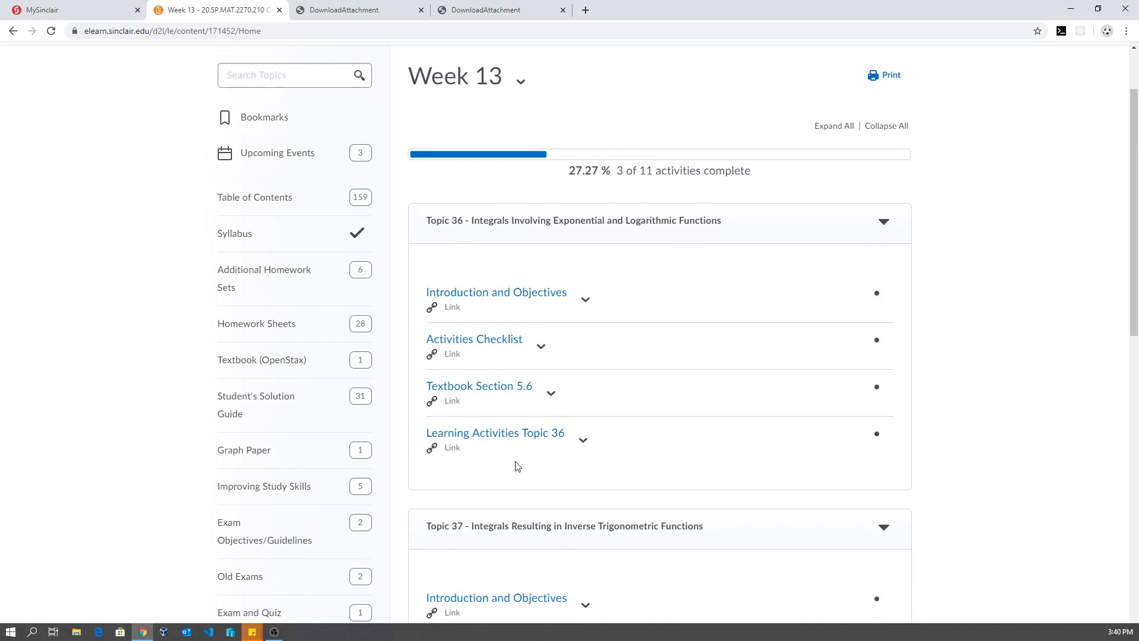
mouse_move(256, 404)
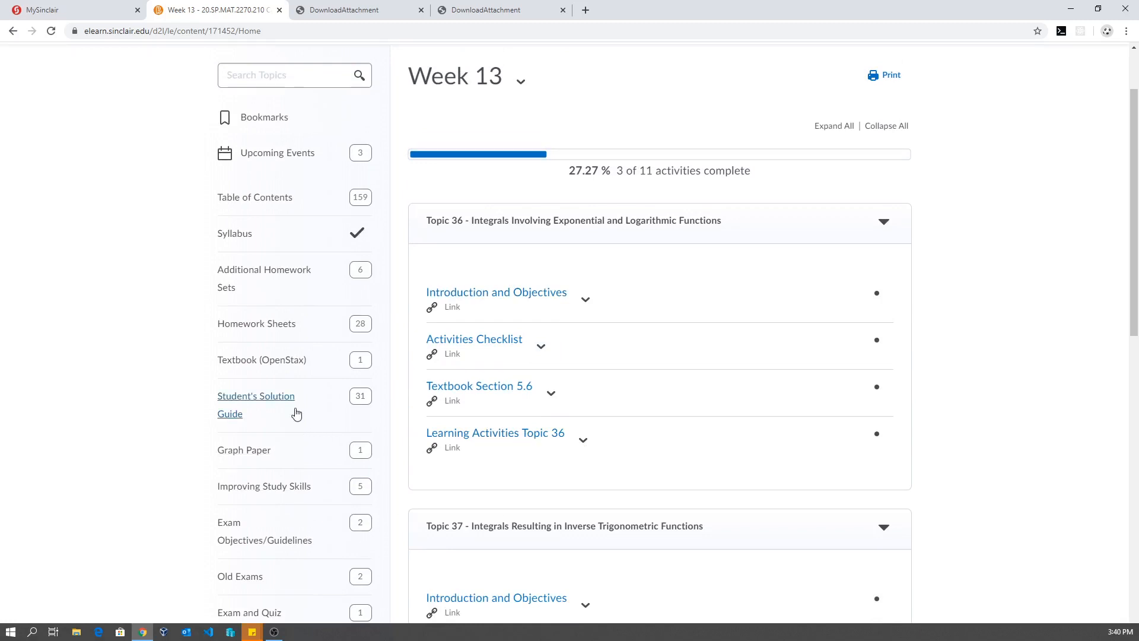
Open Discussions - Chap 4, listing Sections 4.2 through 4.9.
scroll(down, 3)
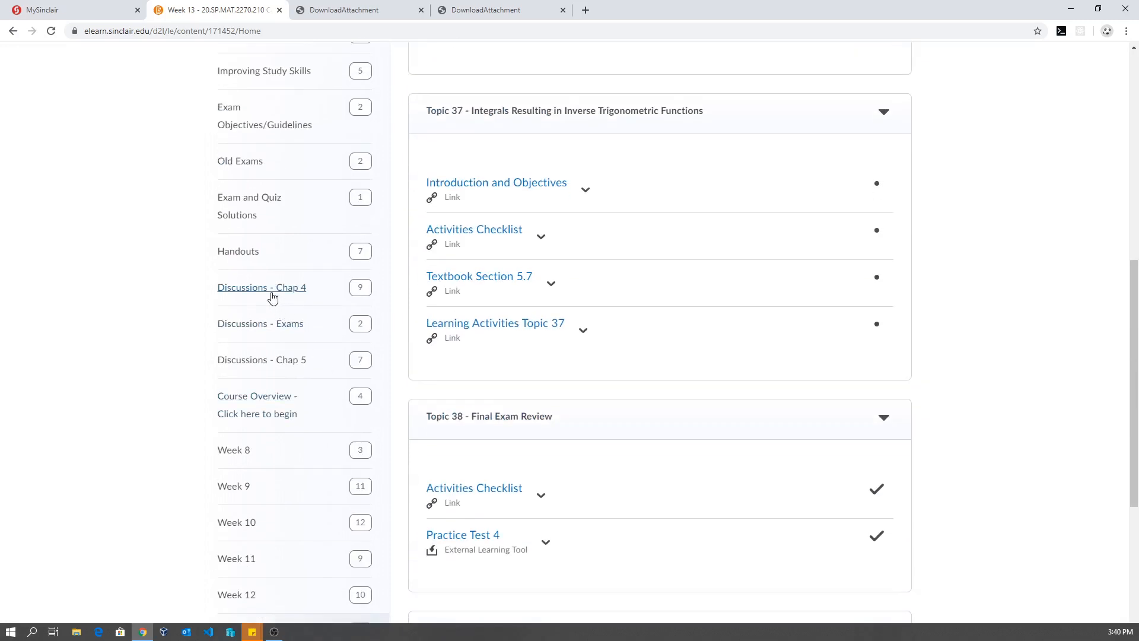
click(261, 287)
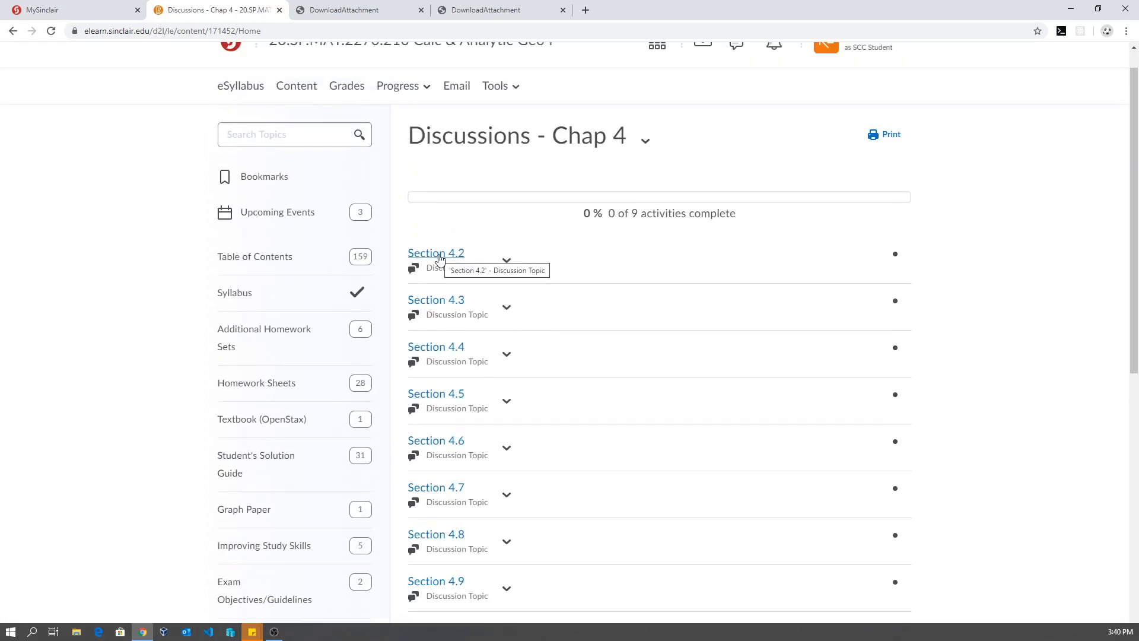
Open the Section 4.2 discussion topic and bring up a new-thread form.
click(435, 252)
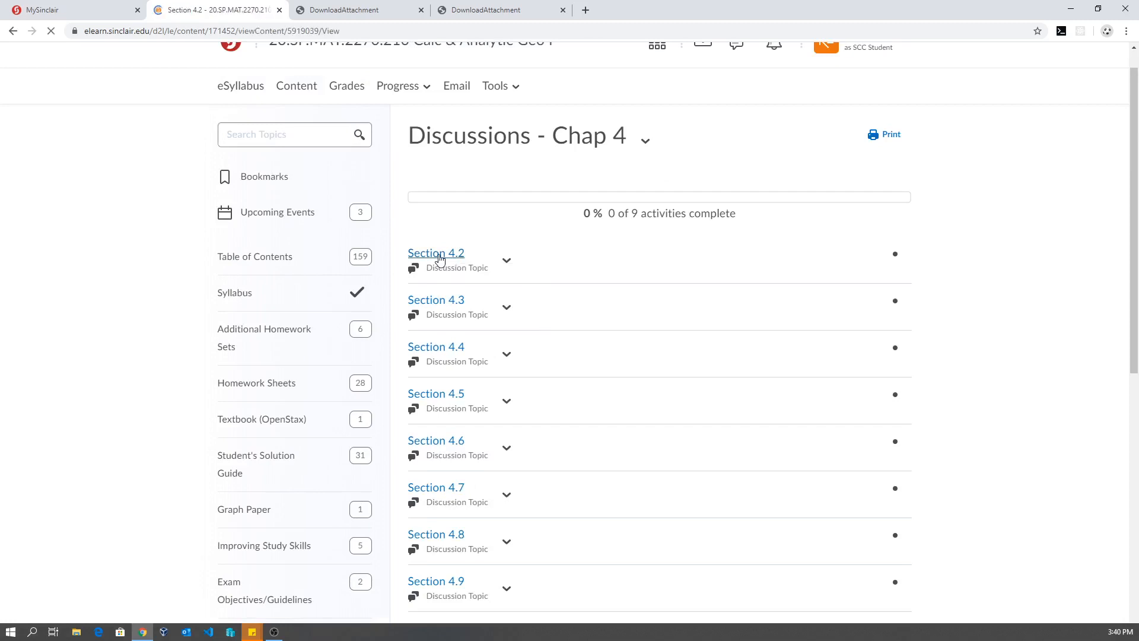
click(436, 253)
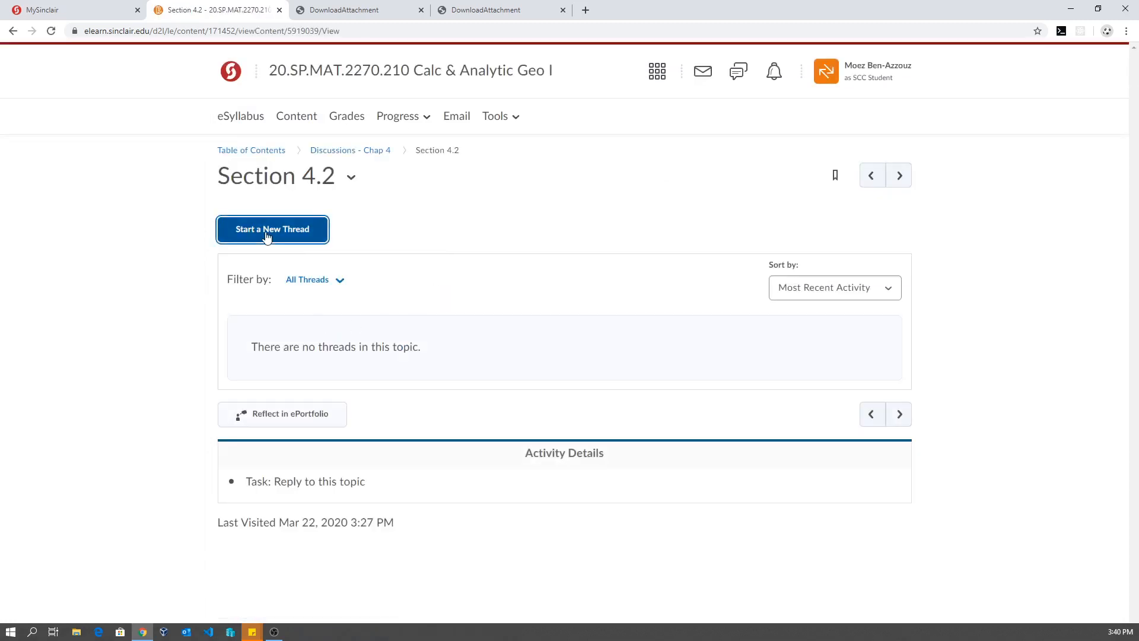
click(273, 229)
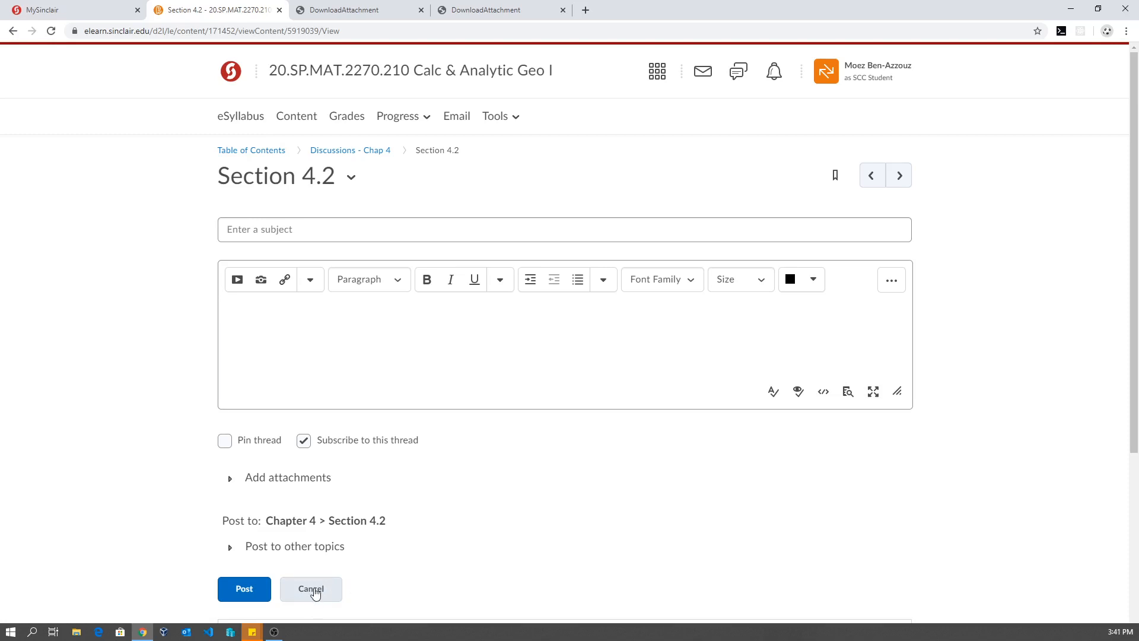
mouse_move(307, 603)
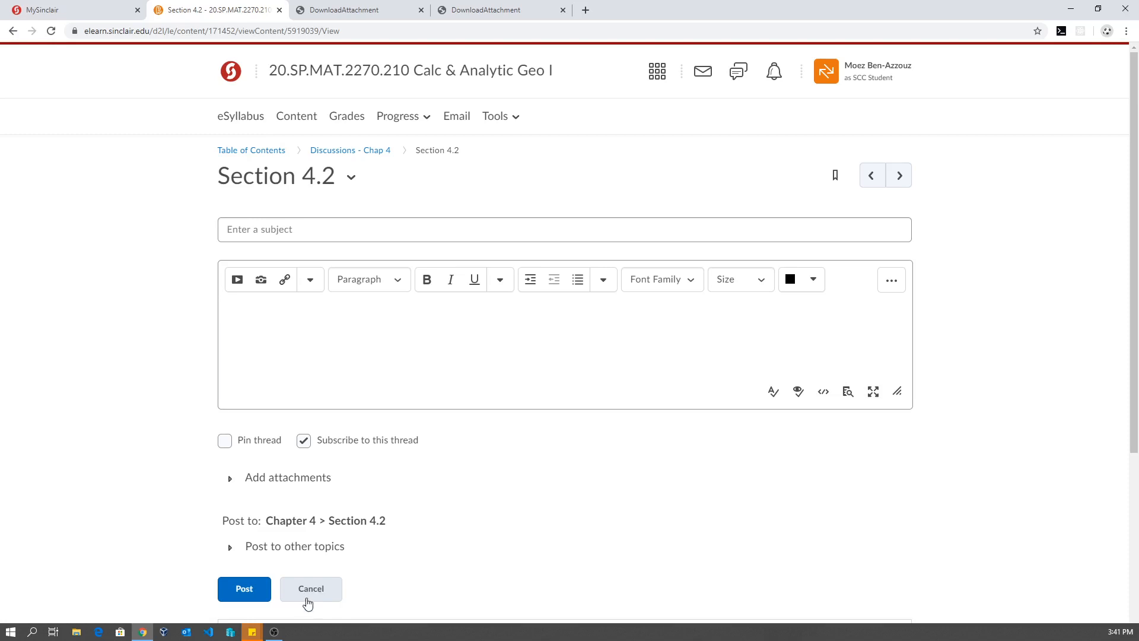